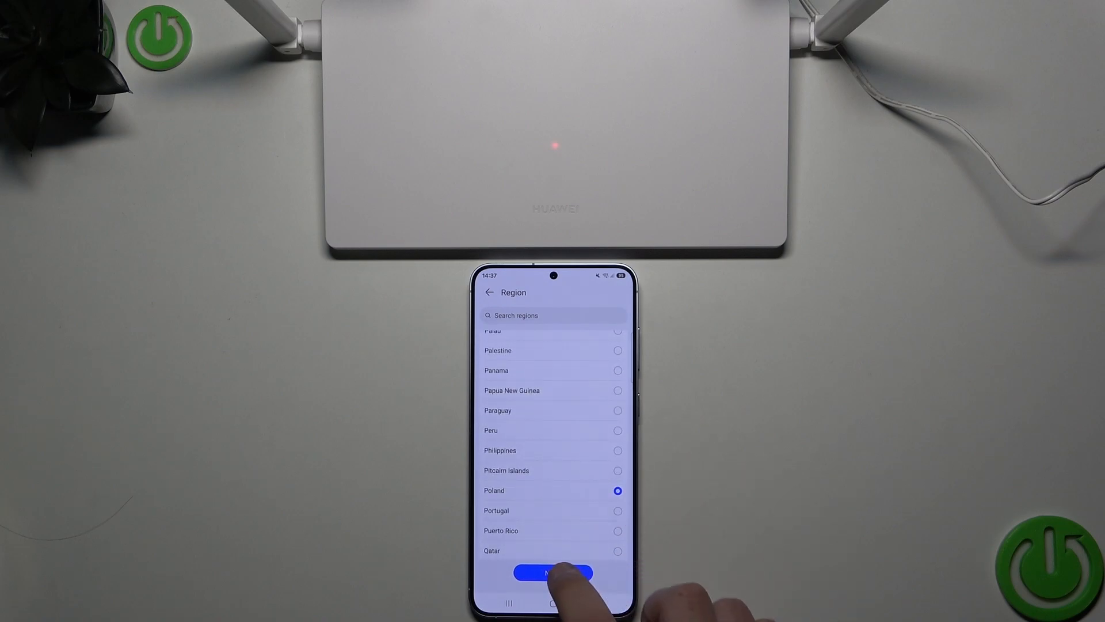
Confirm Poland as the region and agree to the data notice and user agreement
left_click(553, 573)
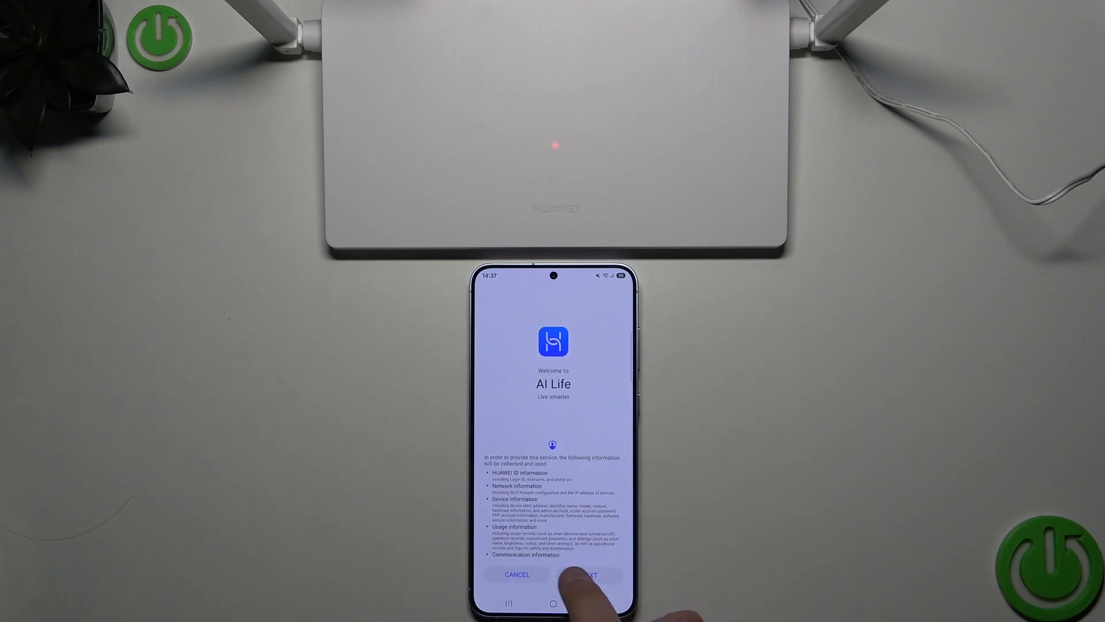
left_click(590, 575)
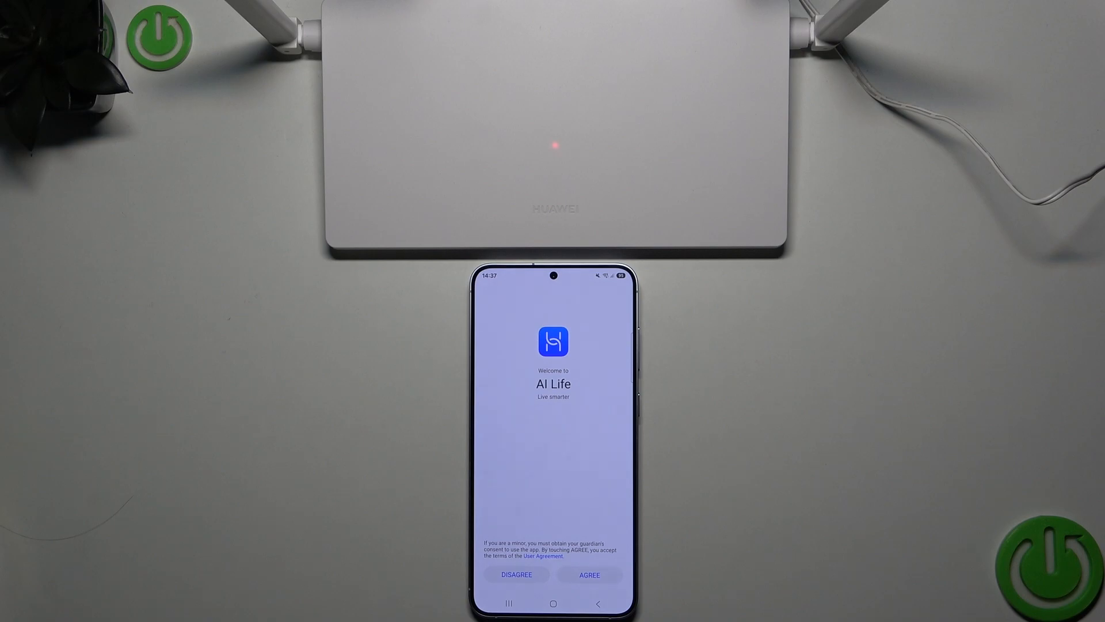
left_click(590, 574)
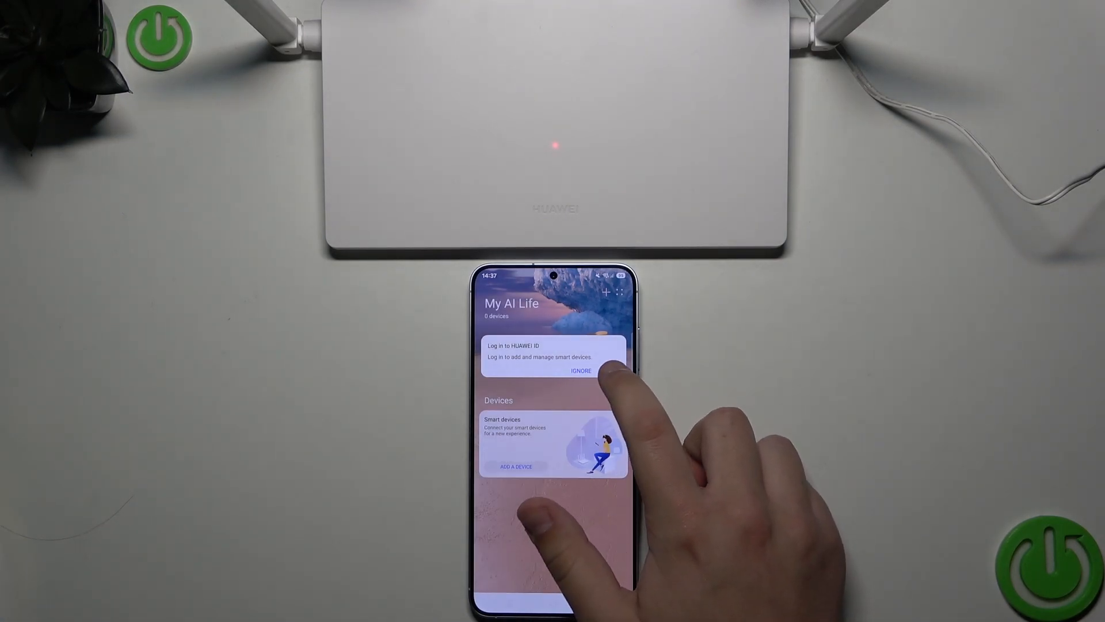
Log in with HUAWEI ID credentials and submit the emailed verification code
left_click(538, 356)
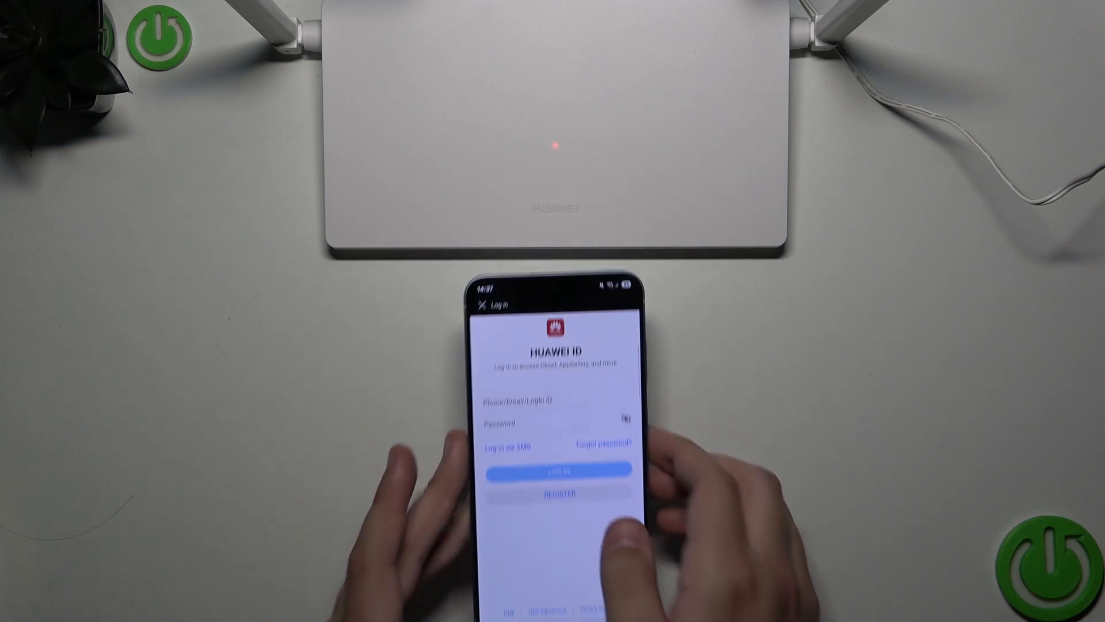
left_click(567, 470)
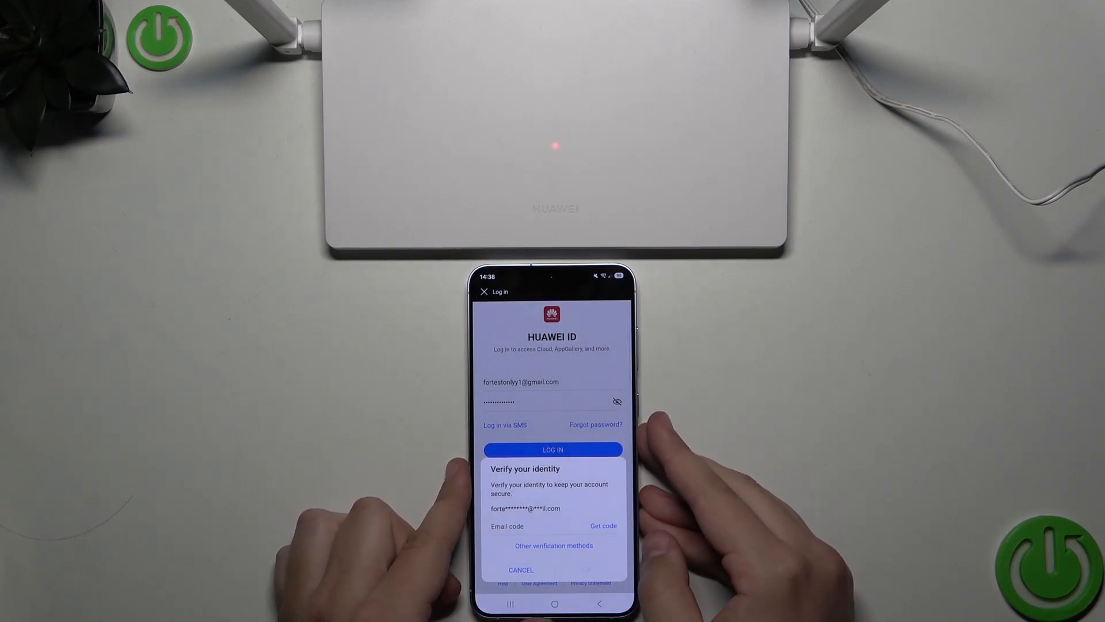
left_click(602, 525)
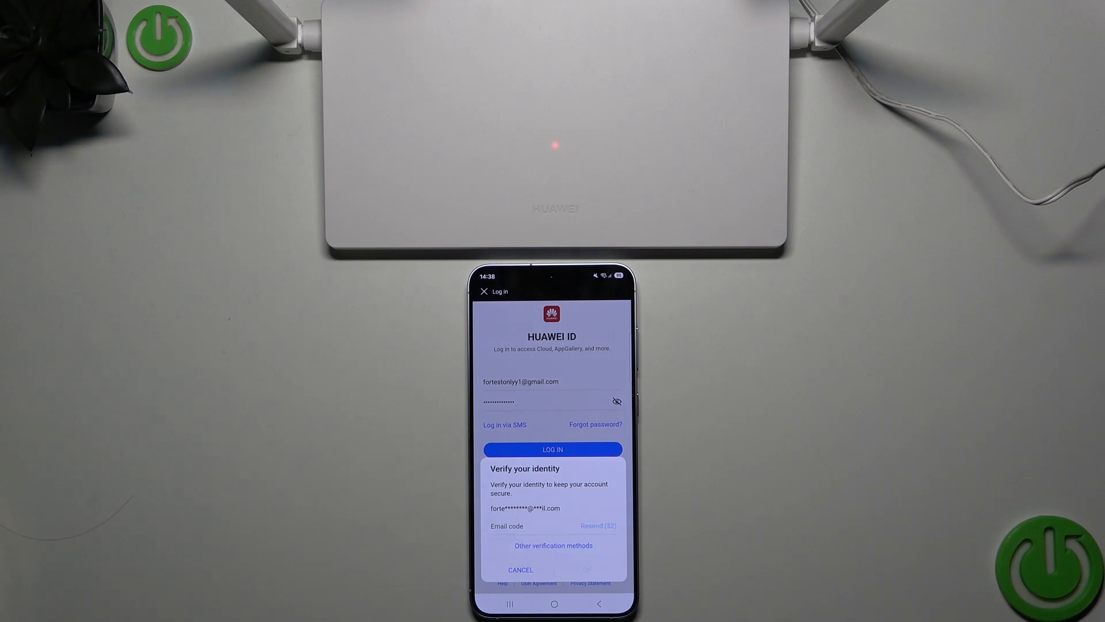
left_click(529, 525)
type("794662")
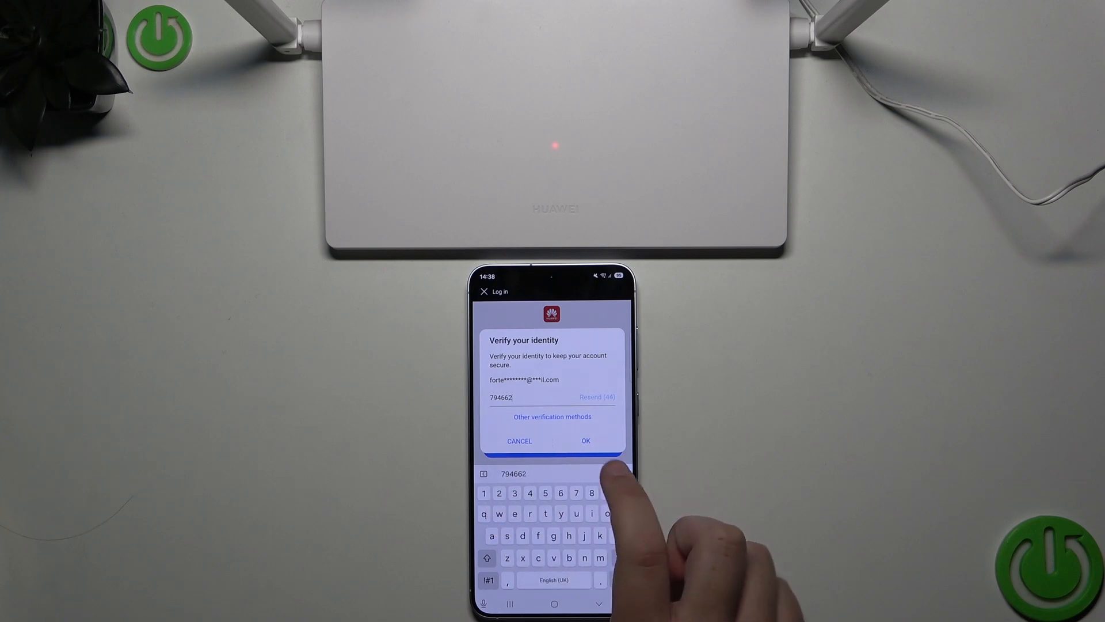
left_click(586, 441)
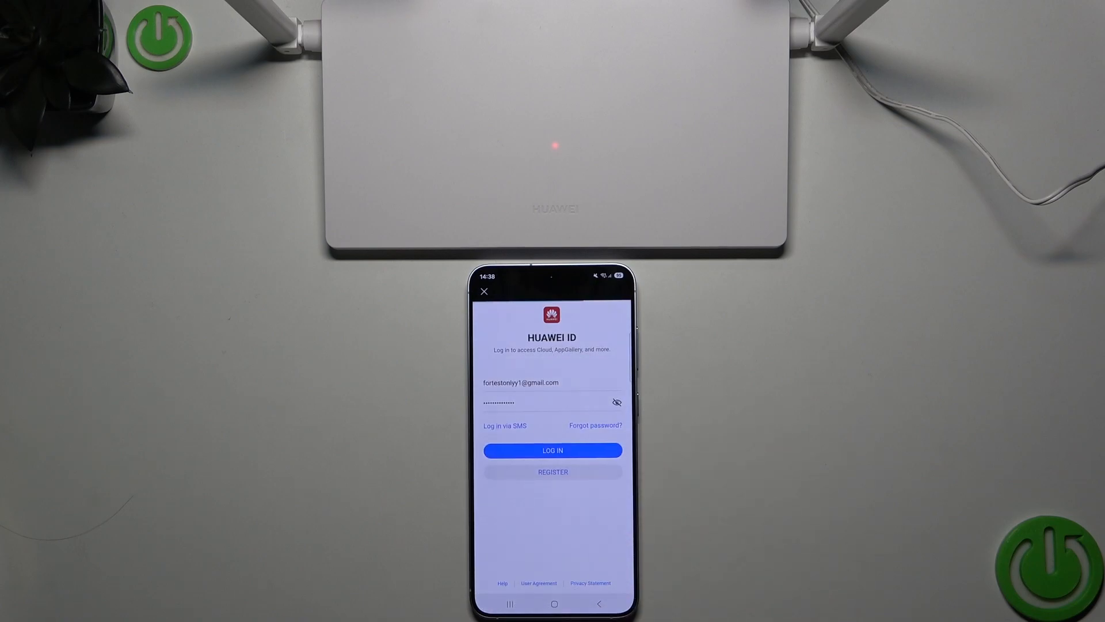
Finish login and connect to the discovered HUAWEI WiFi AX2 NEW router
left_click(553, 450)
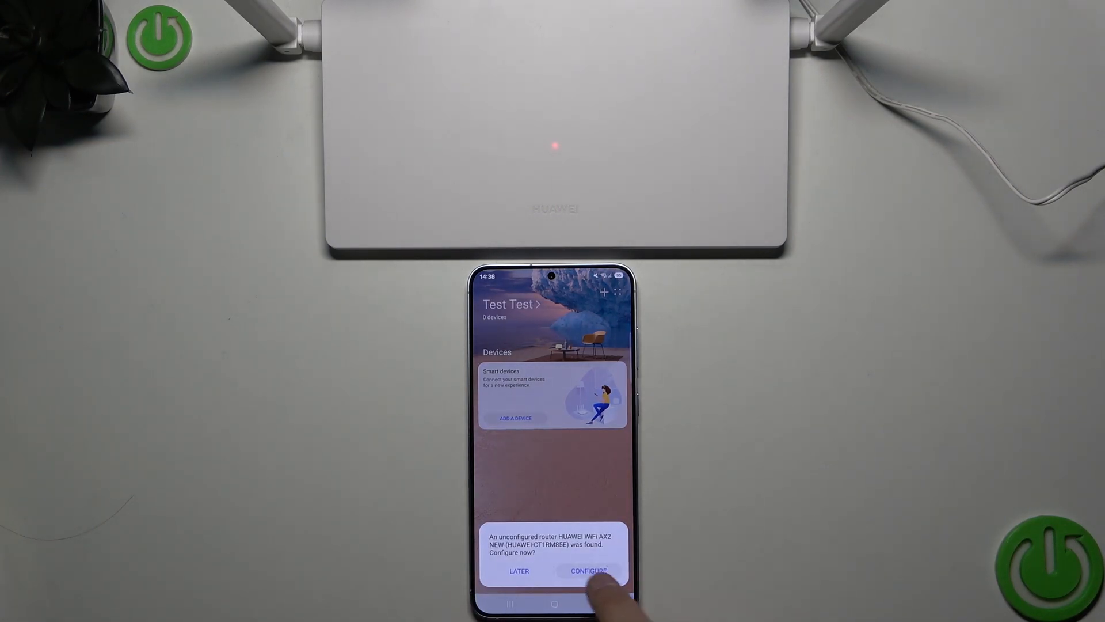
left_click(588, 571)
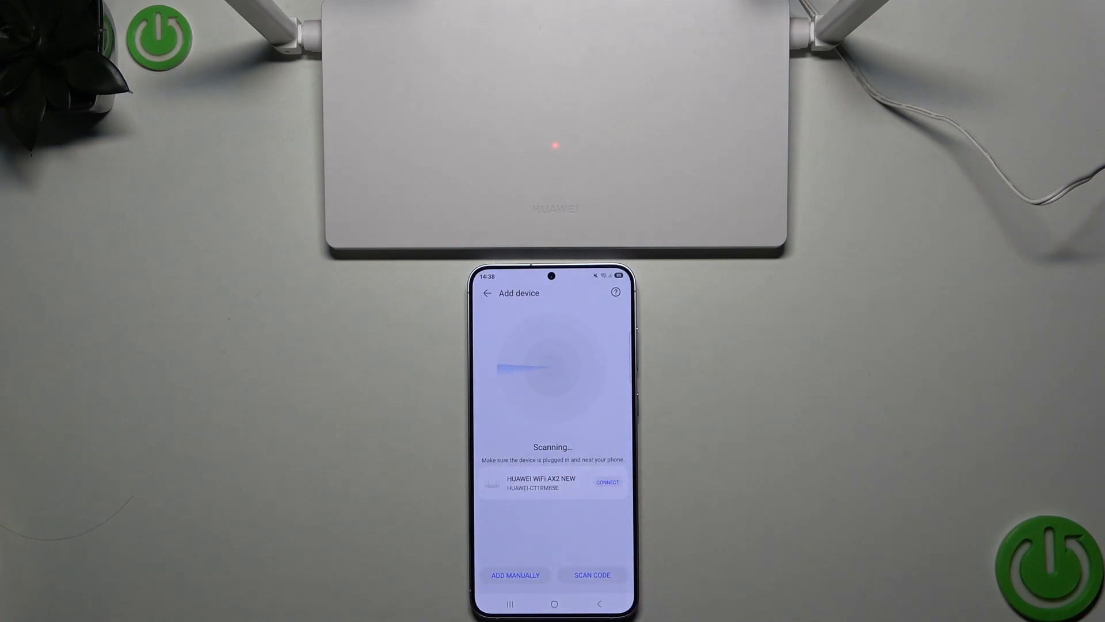
left_click(606, 482)
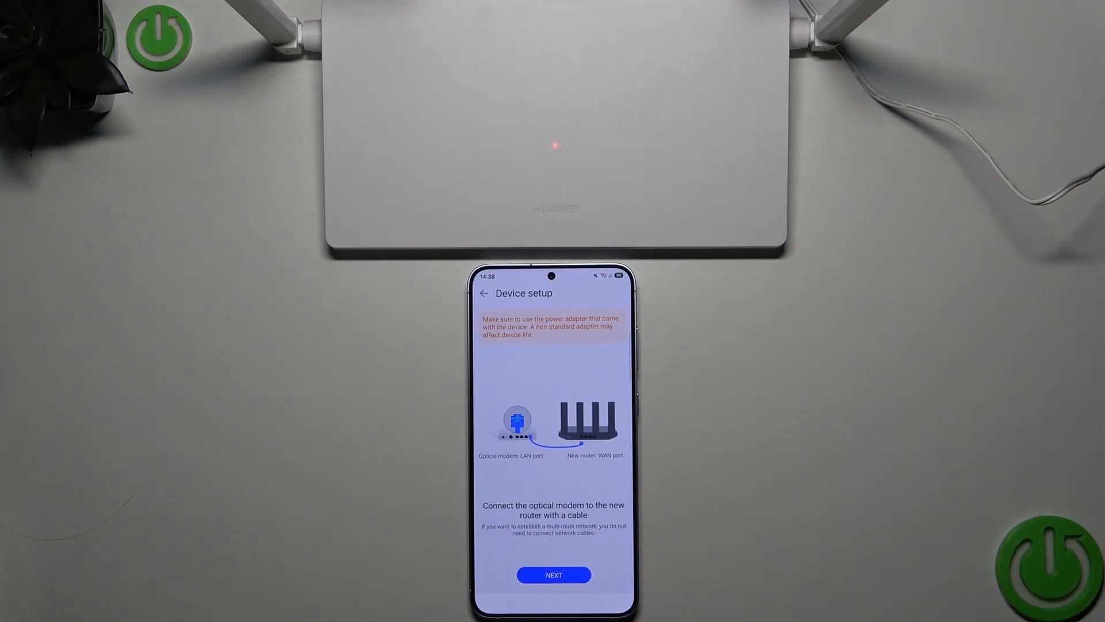
Join the router's temporary network after cabling and reach its welcome setup screen
left_click(554, 574)
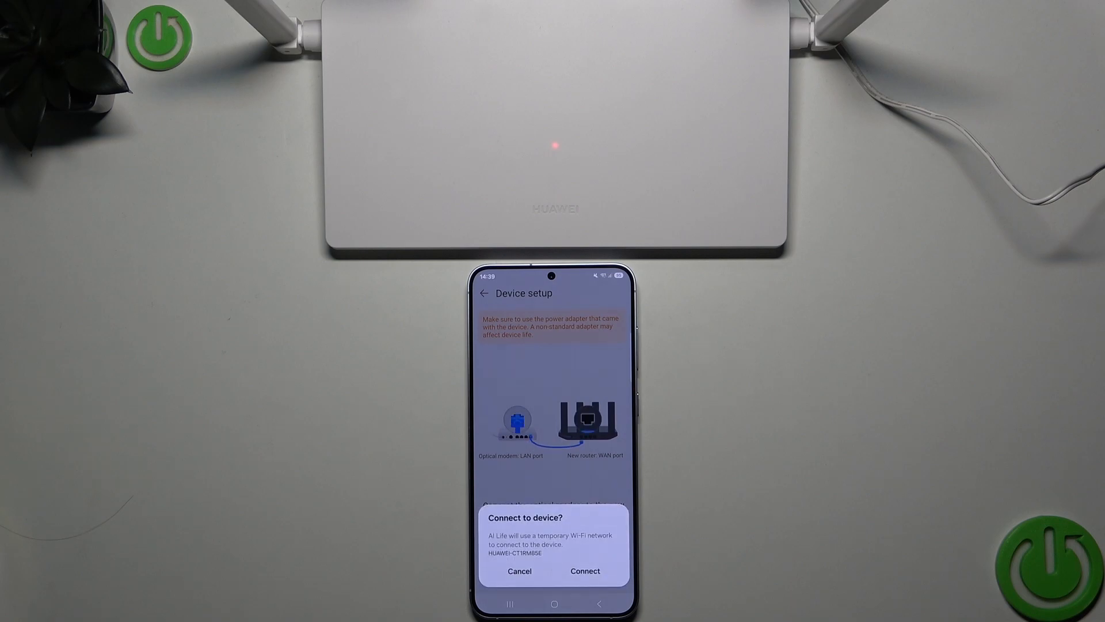
left_click(585, 571)
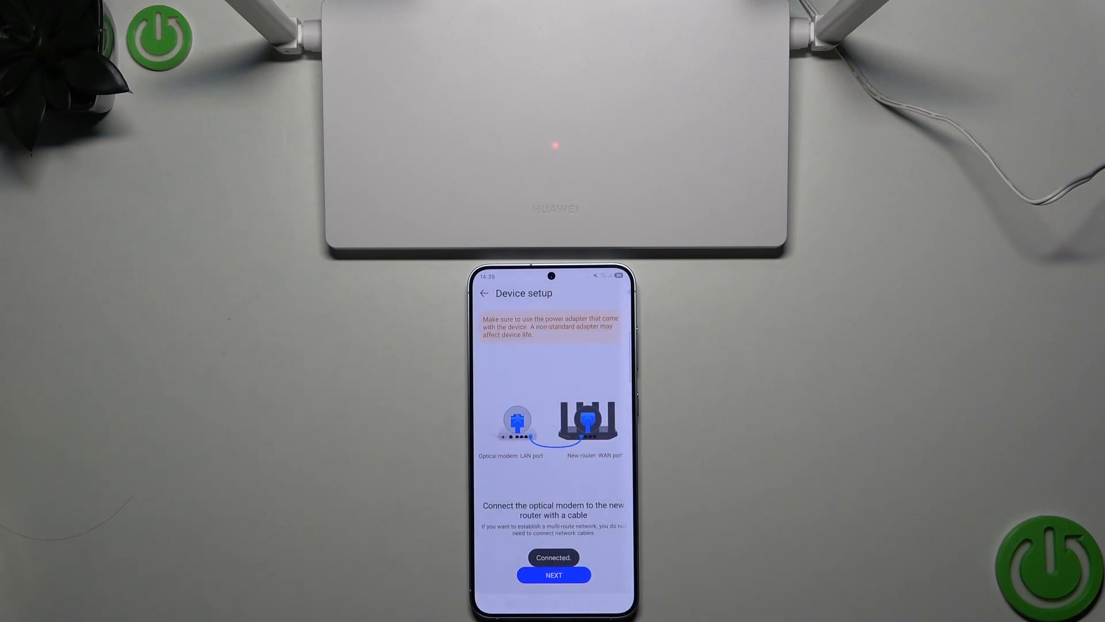
left_click(553, 575)
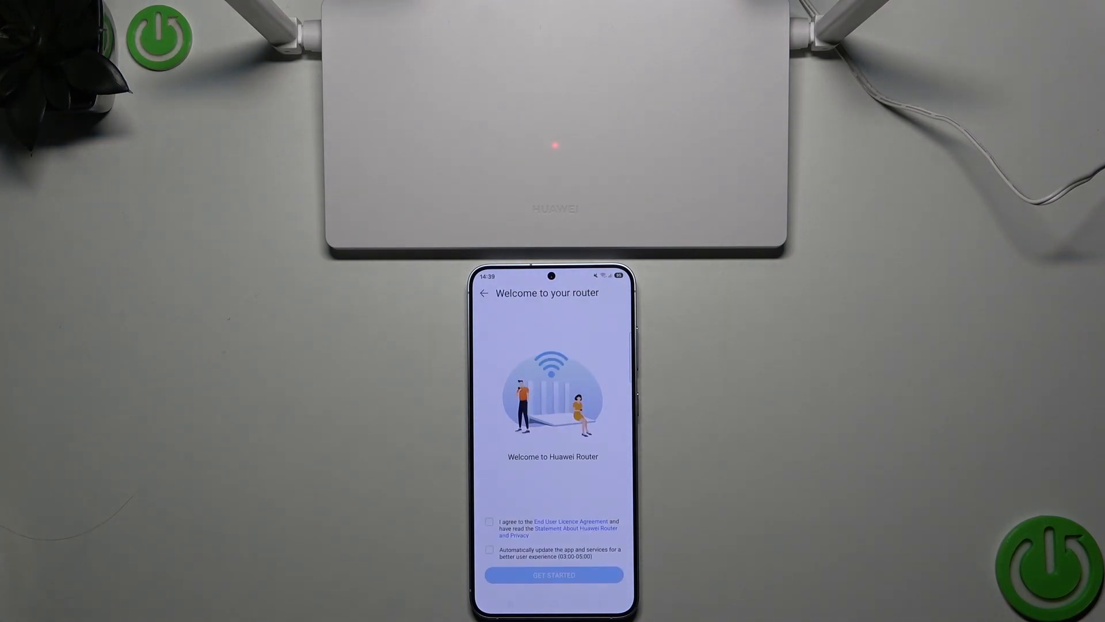
Accept the router licence and automatic updates and begin setup
left_click(489, 522)
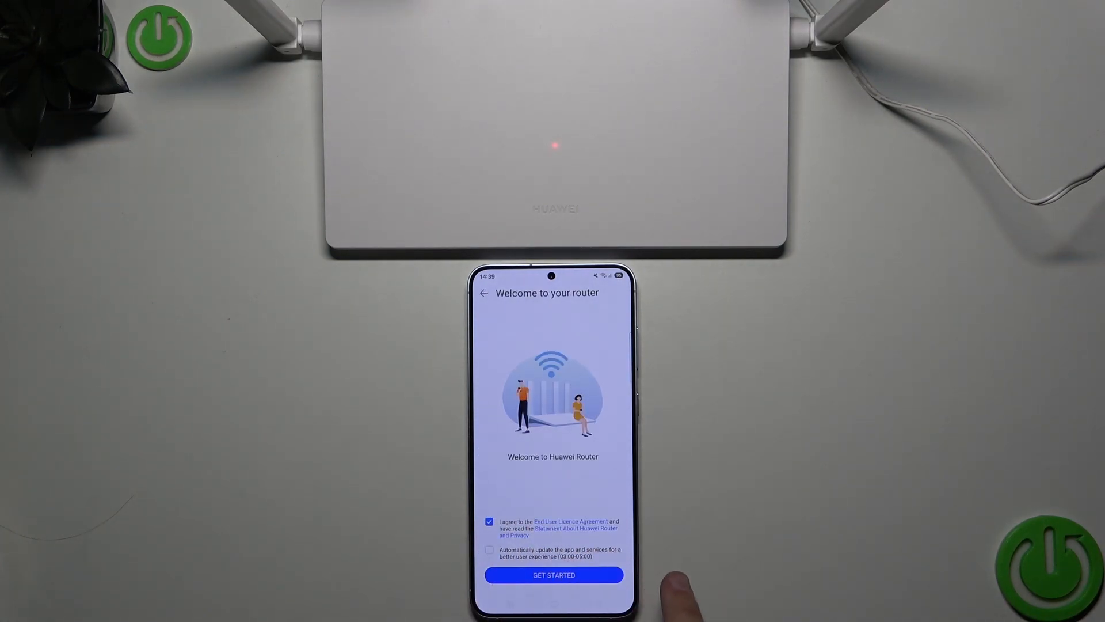
left_click(489, 550)
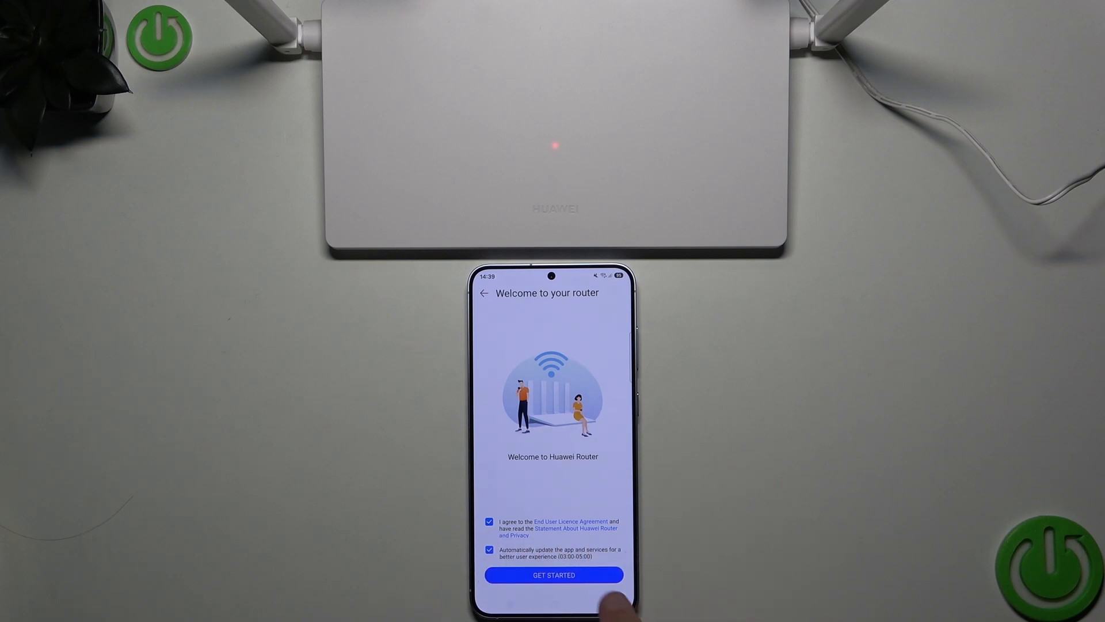
left_click(554, 575)
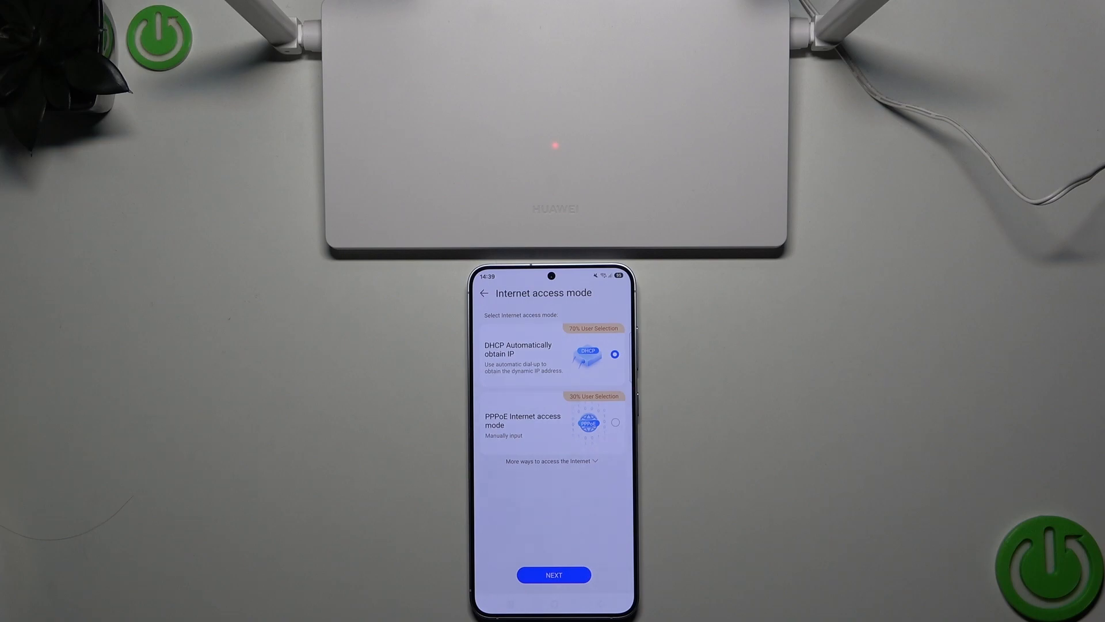
Keep DHCP internet access with MAC cloning and VLAN off, reaching Wi-Fi setup
left_click(554, 575)
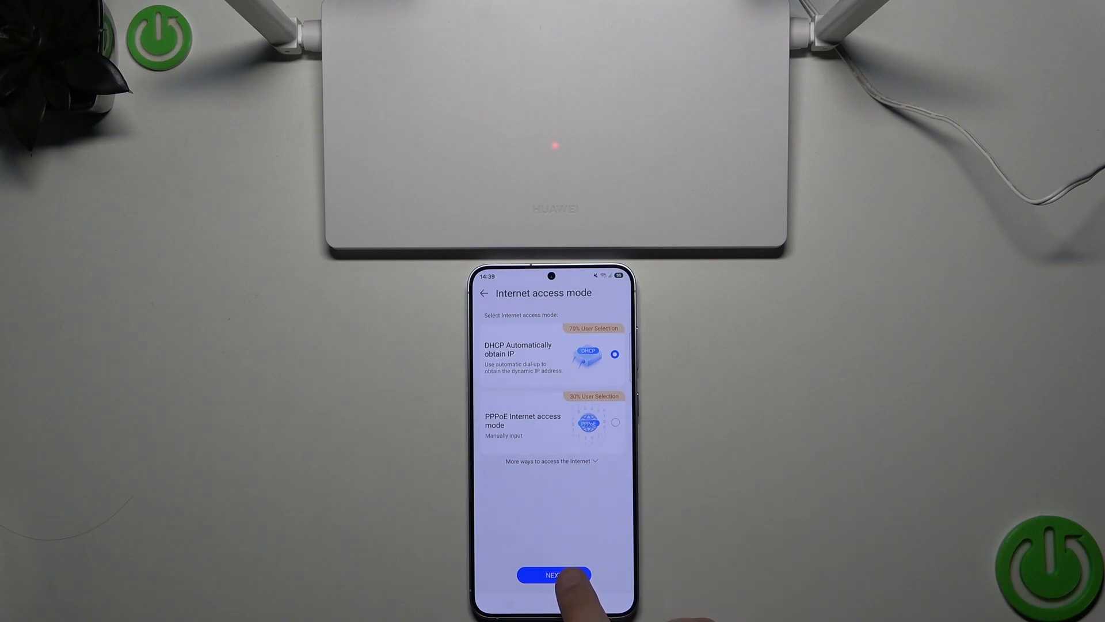
left_click(554, 575)
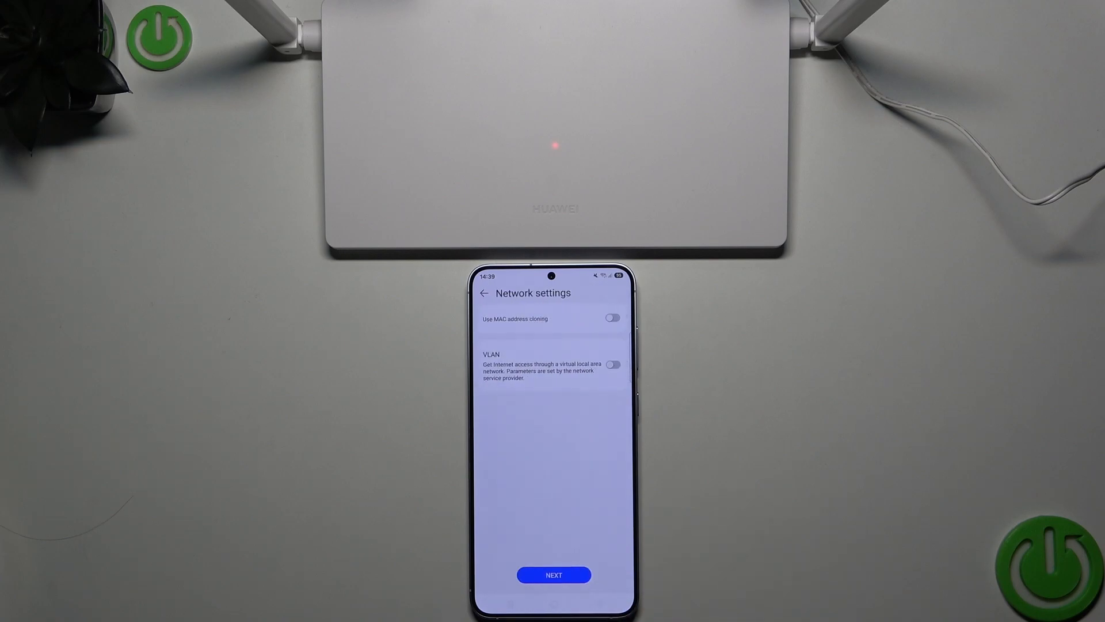
left_click(553, 575)
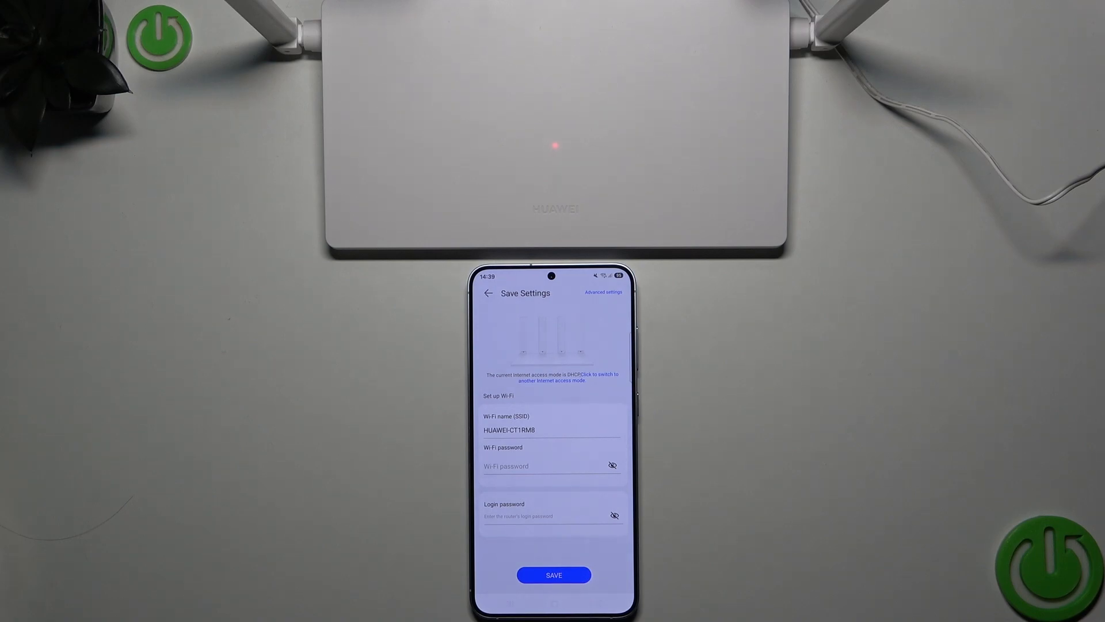
Enter a Wi-Fi password for HUAWEI-CT1RM8 and the router's login password
left_click(551, 467)
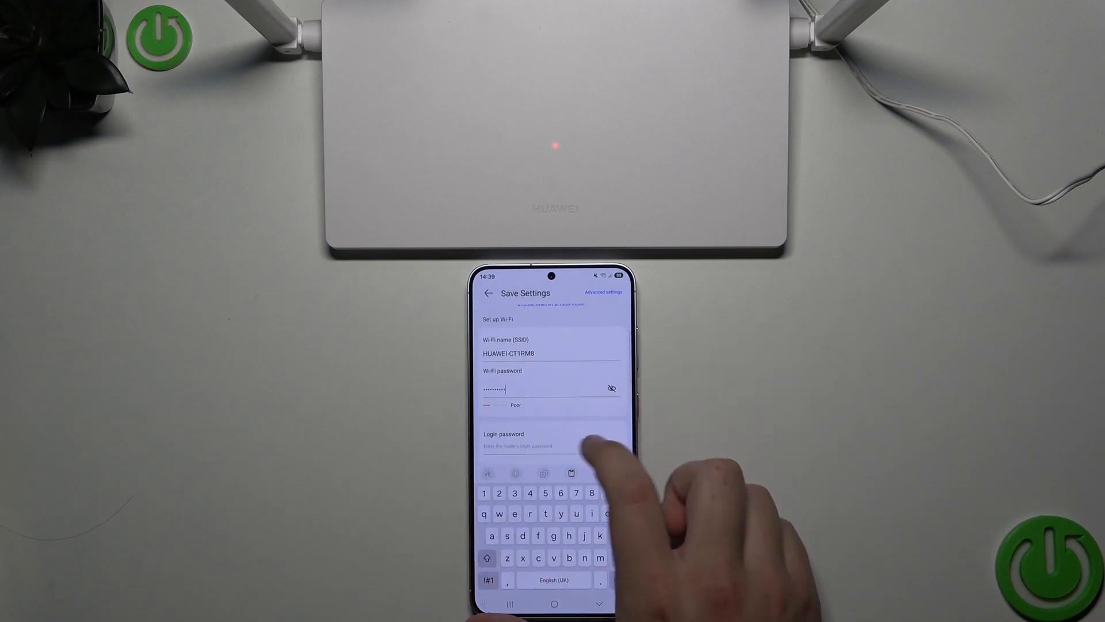
left_click(551, 445)
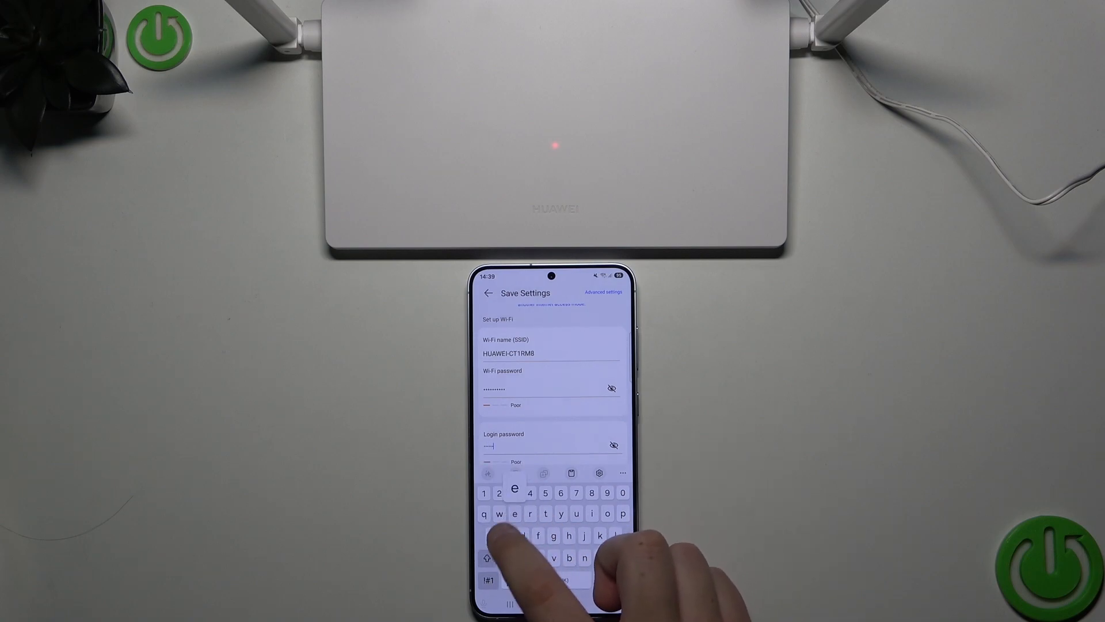
type("a")
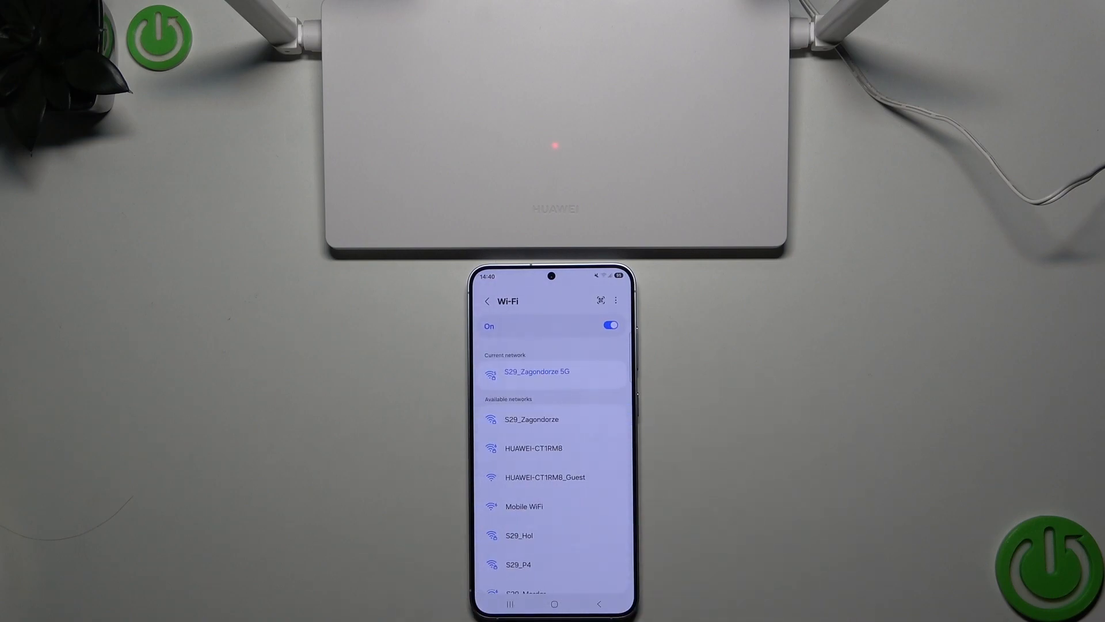
Join the HUAWEI-CT1RM8 network and return to the router setup
left_click(533, 448)
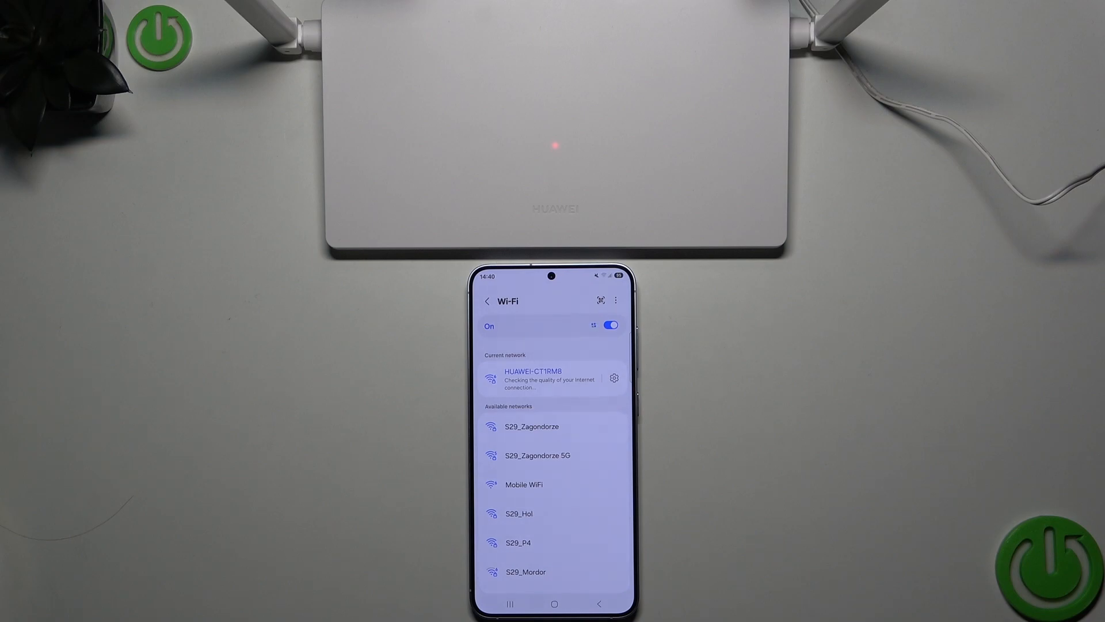
left_click(554, 603)
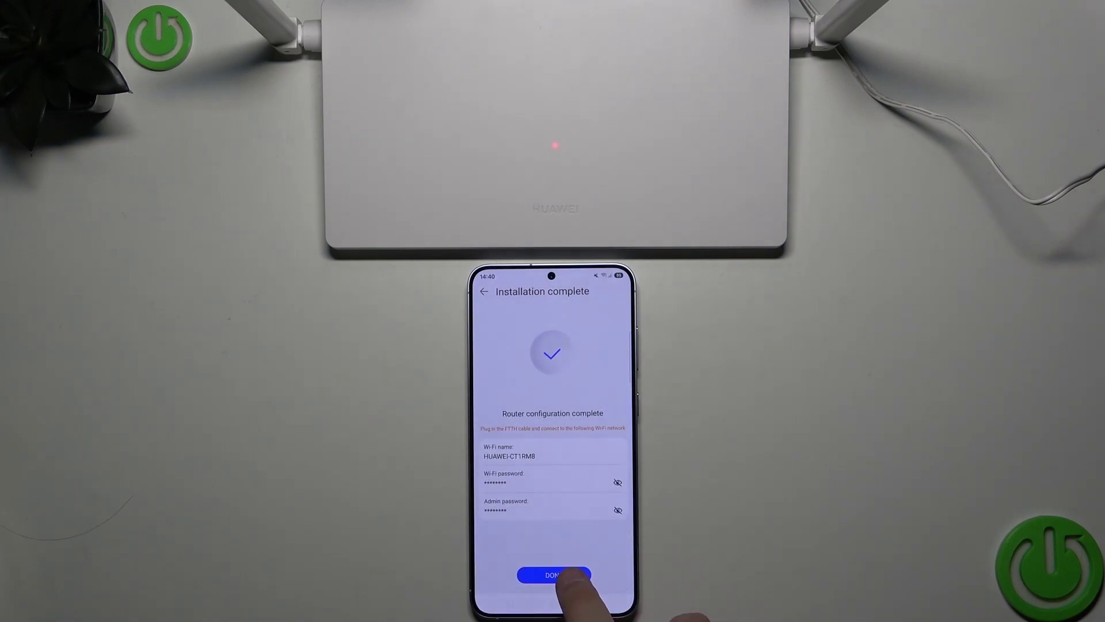
Finish installation so the HUAWEI WiFi AX2 appears as an online device
left_click(554, 575)
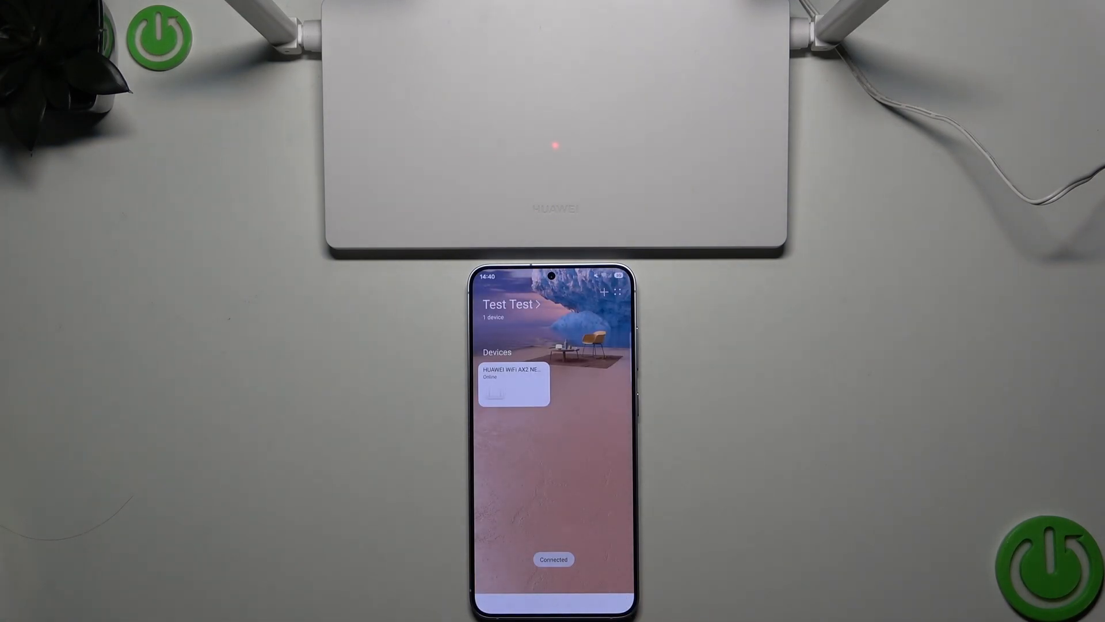